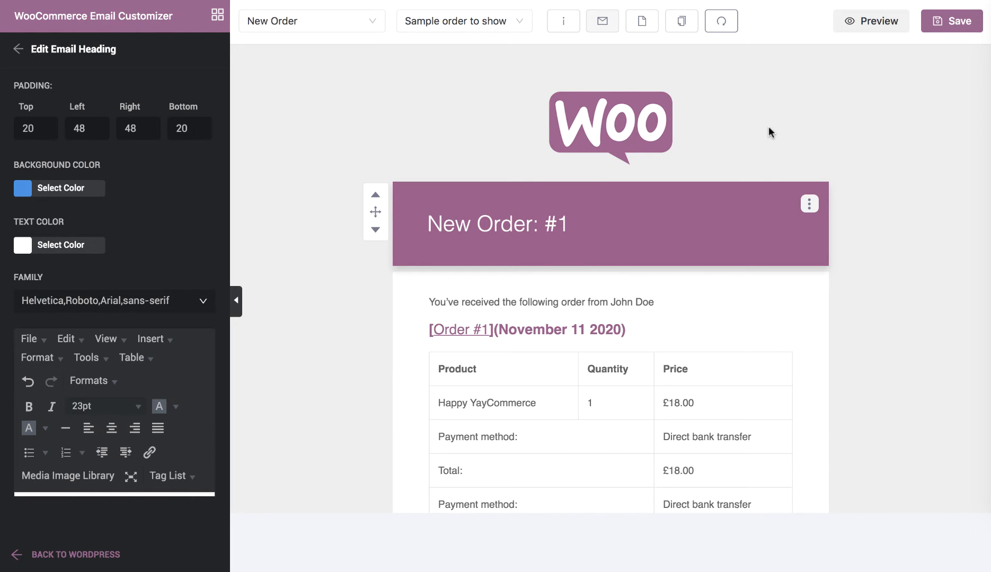
Step: Swap the Woo logo for the yellow figure image from the Media Library
scroll(down, 3)
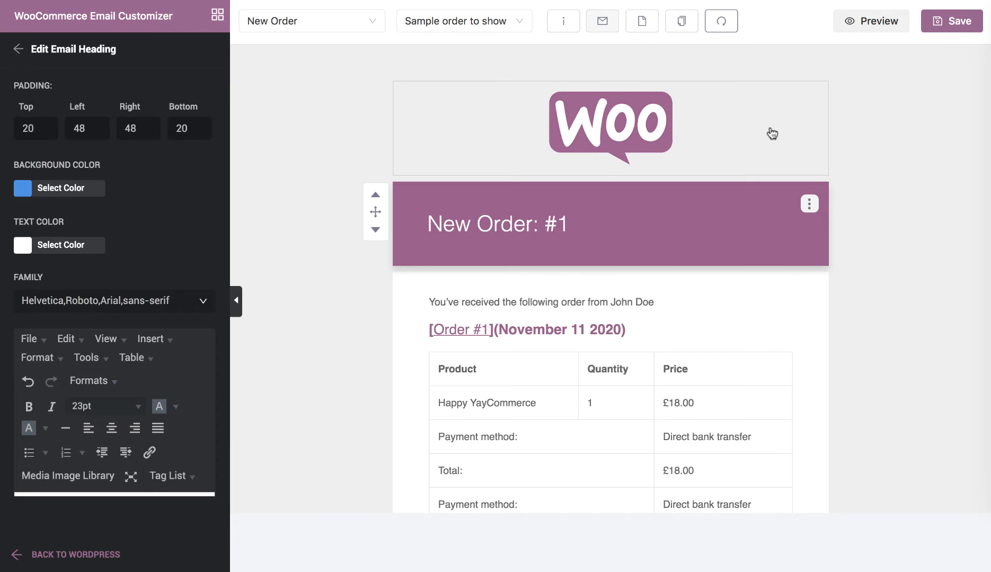
click(608, 128)
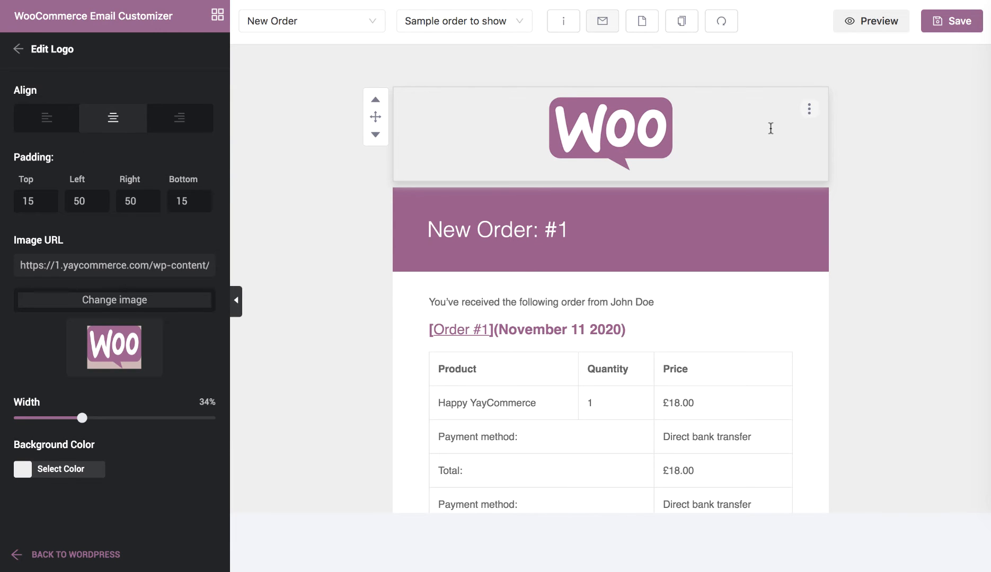
click(114, 301)
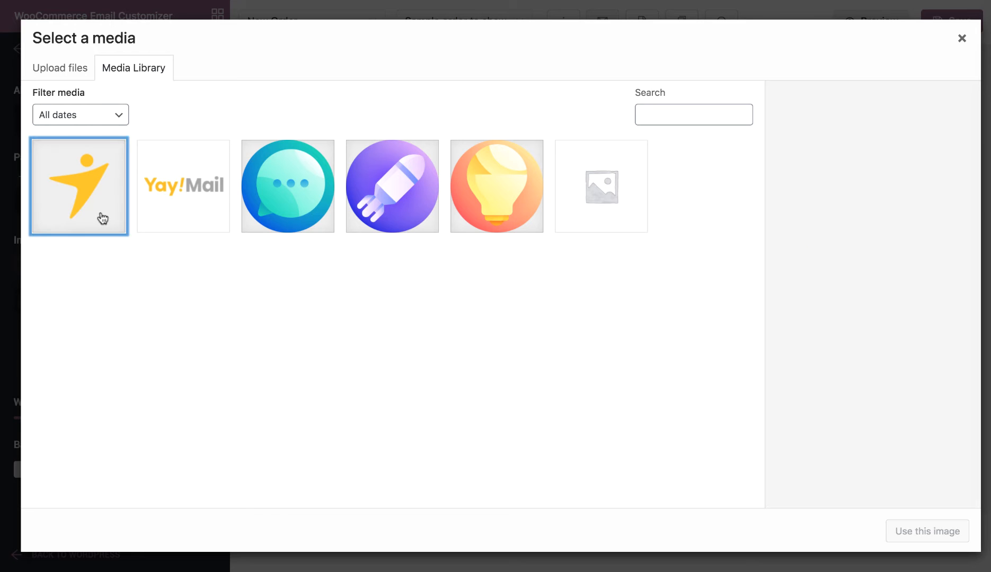
click(926, 531)
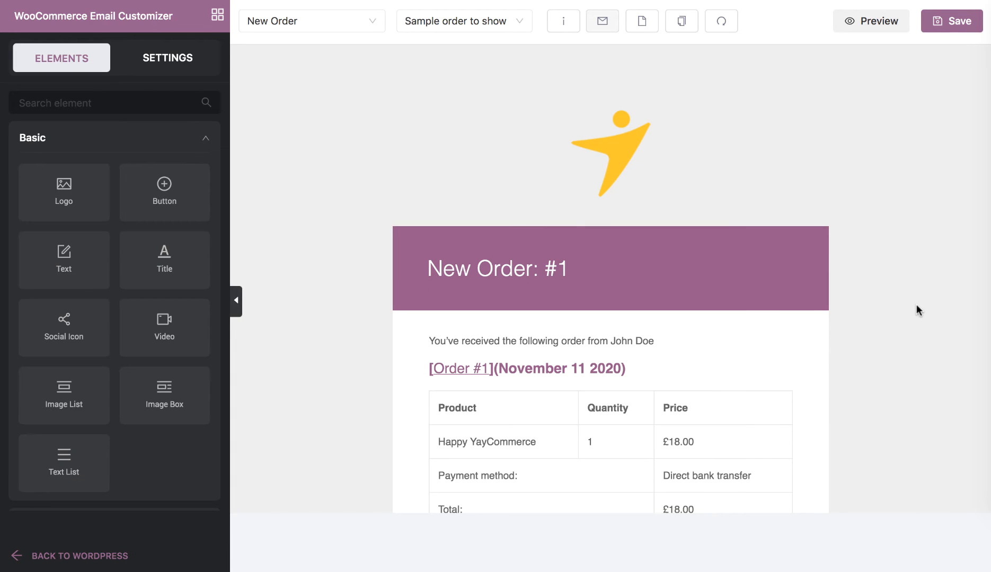
Step: Give the heading a blue background, 20 padding, centered text reading 'Order Confirmation: #1'
click(496, 273)
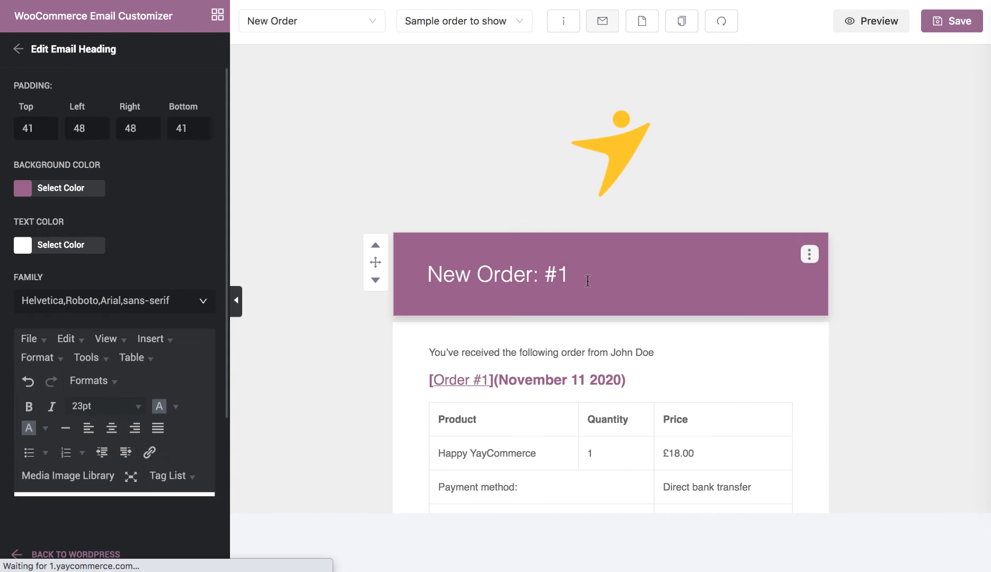
mouse_move(72, 191)
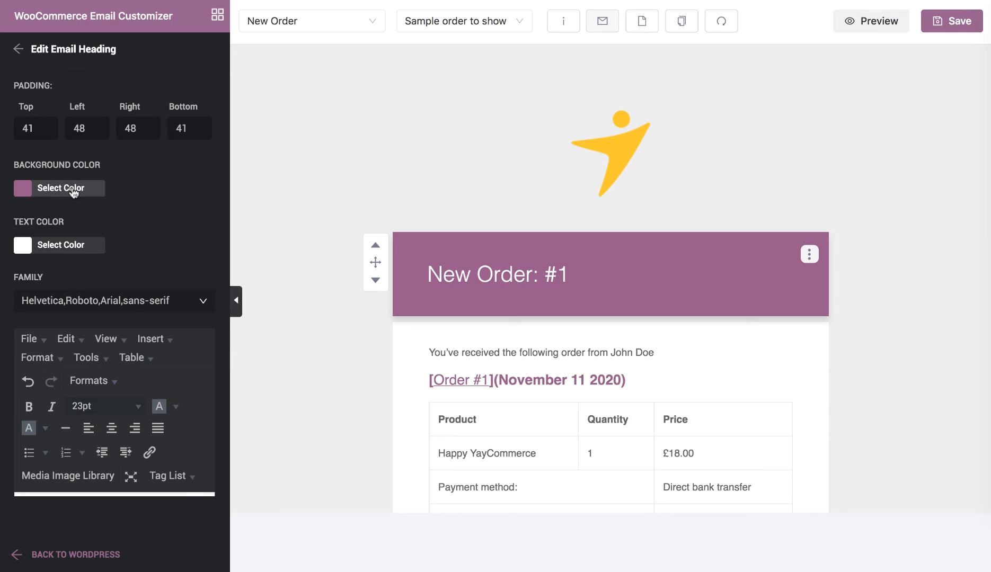
click(25, 399)
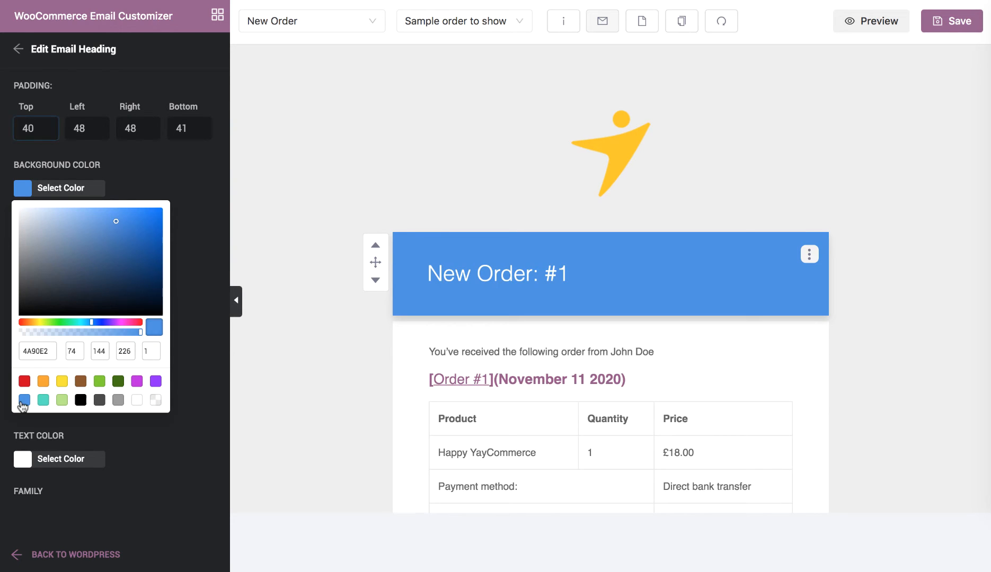
click(50, 134)
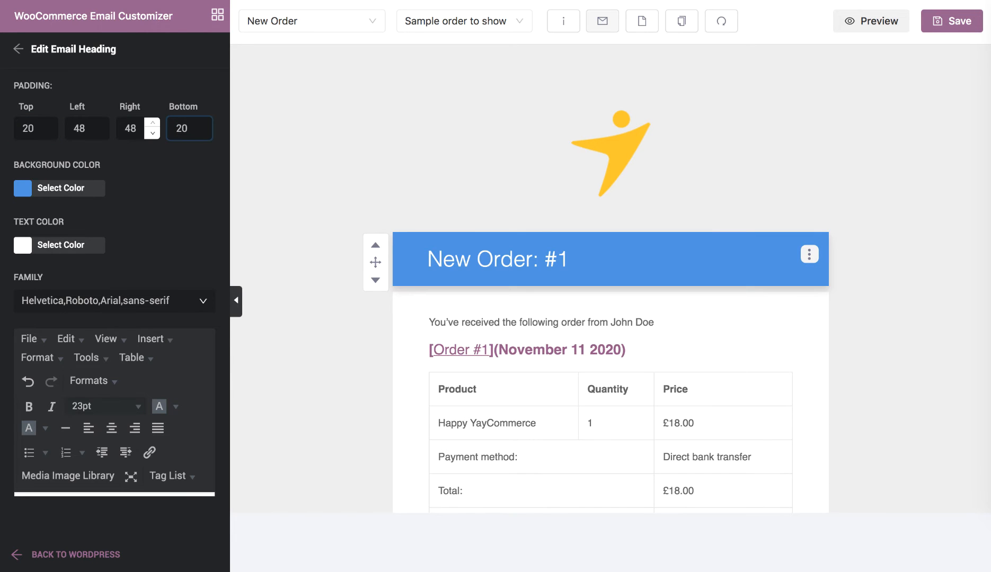
mouse_move(111, 429)
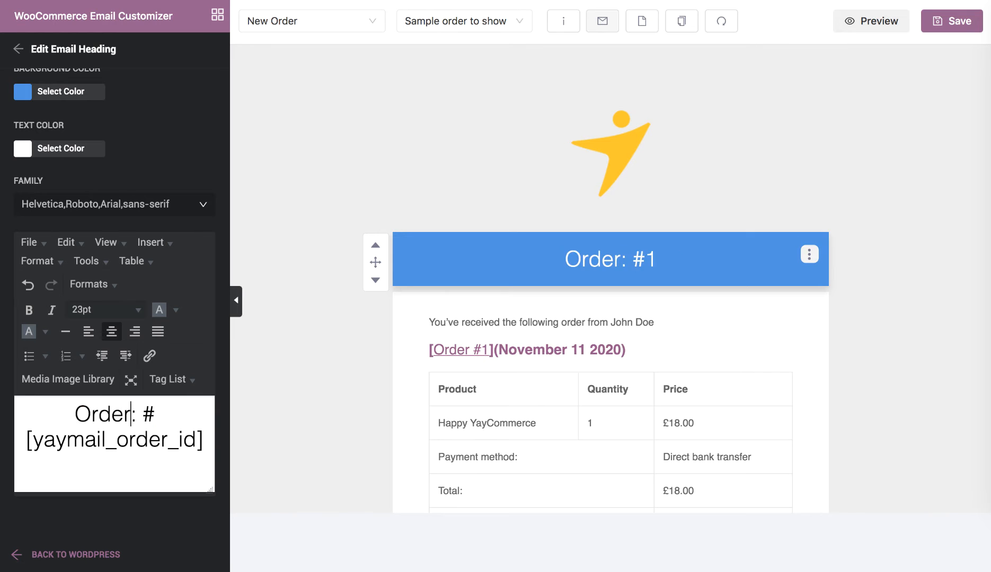
text(Confirmation)
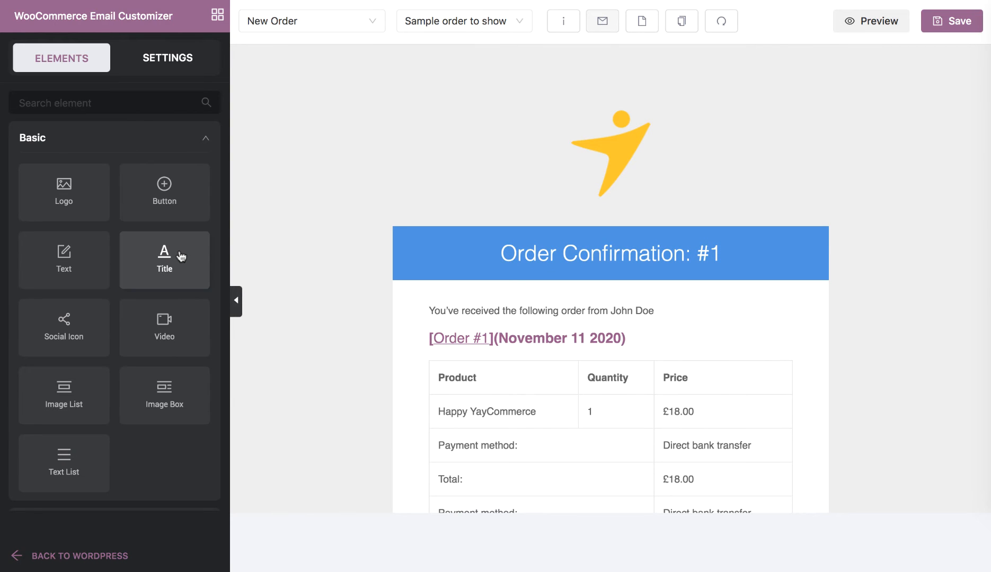
Step: Add a Title block: 'You're the best!' with subtitle 'Thanks for shopping at Yay!'
click(164, 260)
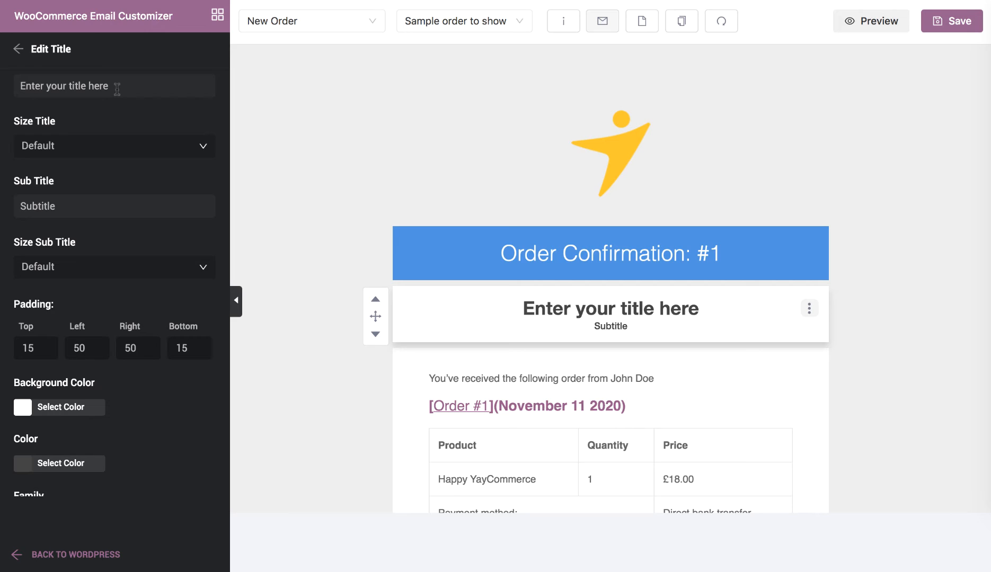
text(You're the best)
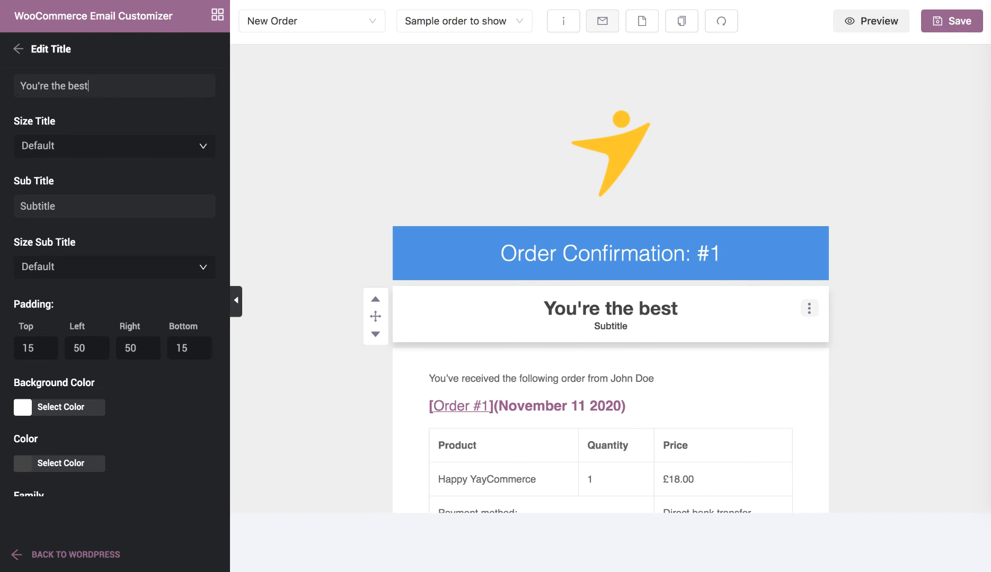
text(Thanks for shopping at Yay!)
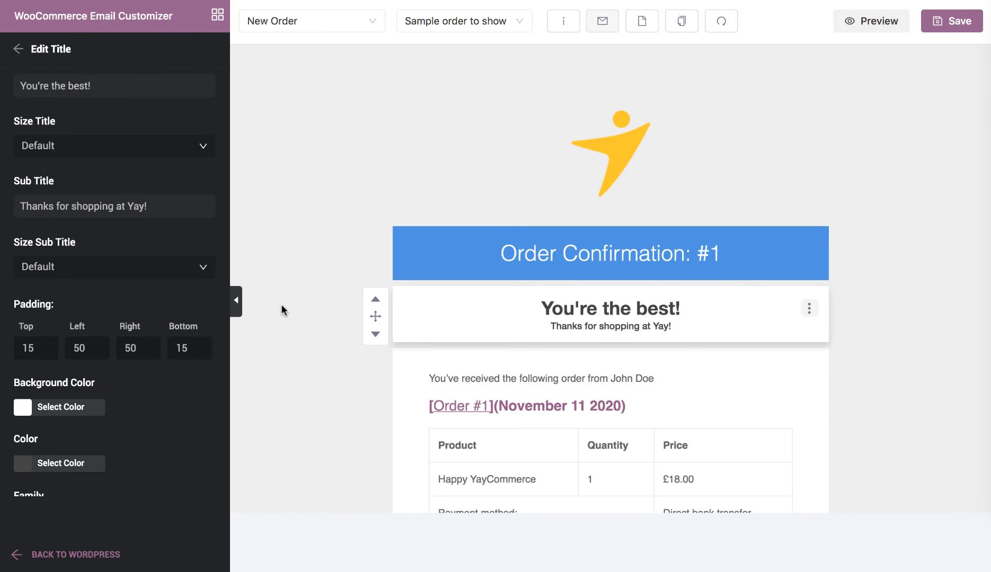
click(541, 372)
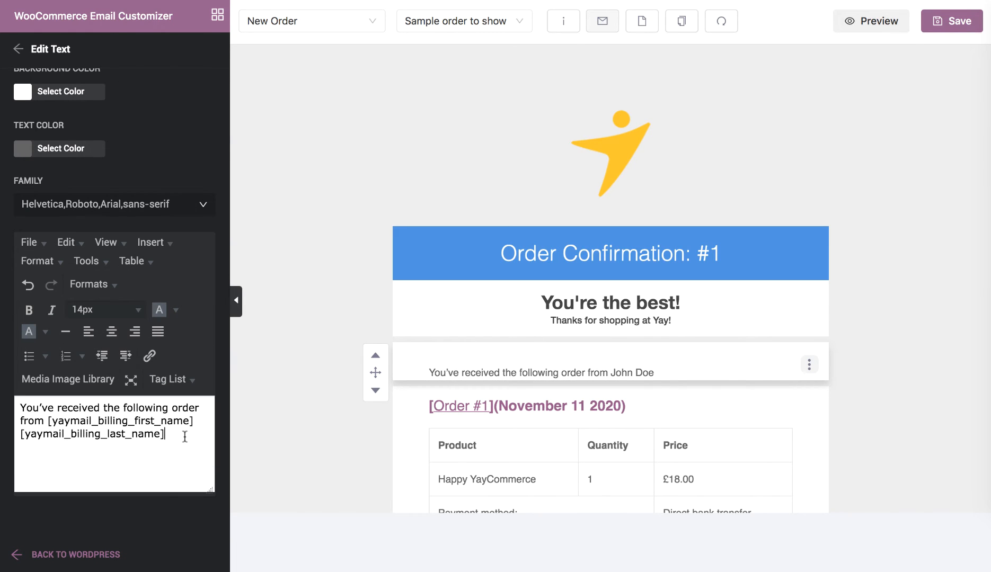
Step: Rewrite the intro greeting, color order link and address titles blue, and add a button
text(Hell)
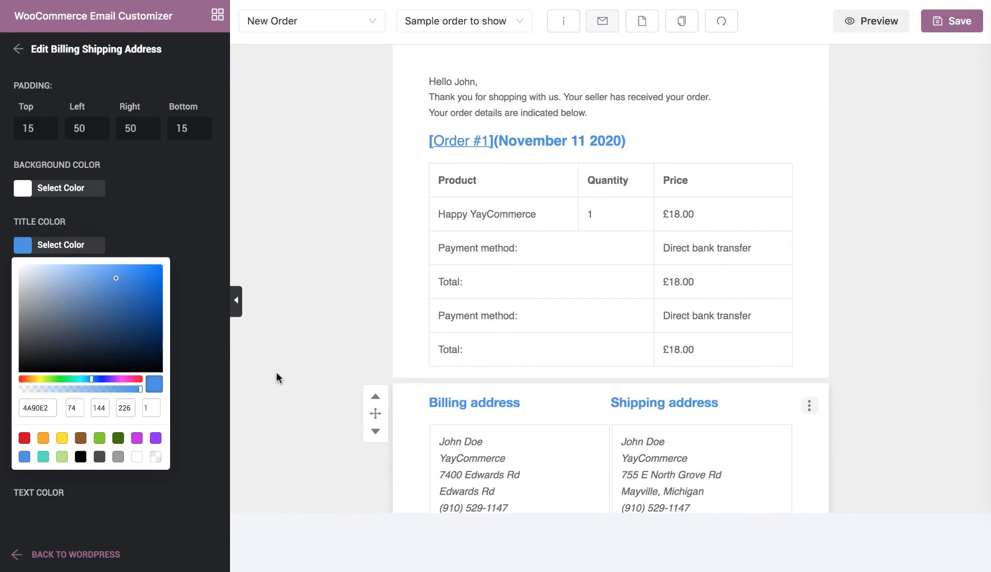
click(18, 49)
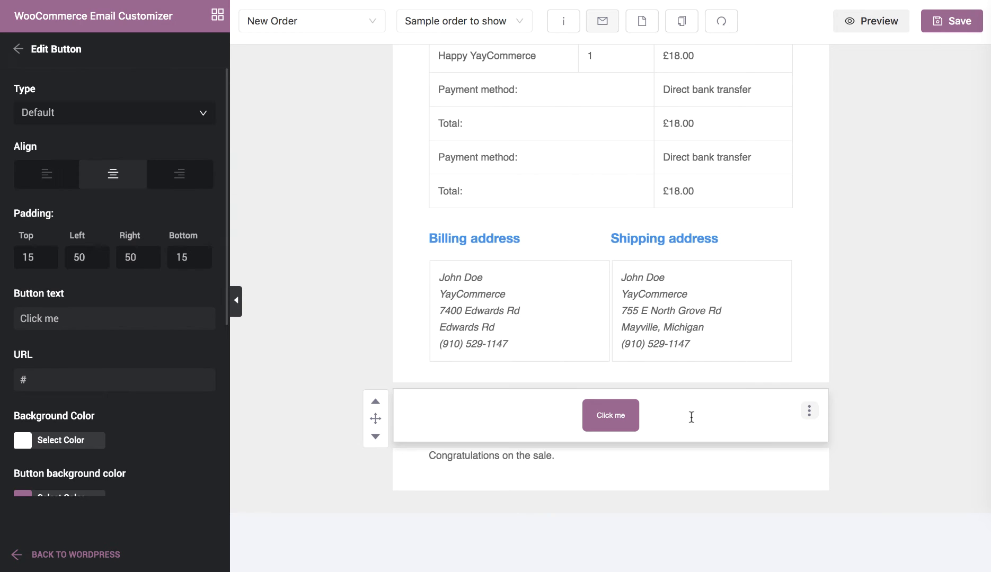
Step: Change the button label to 'Redeem Offers'
text(R)
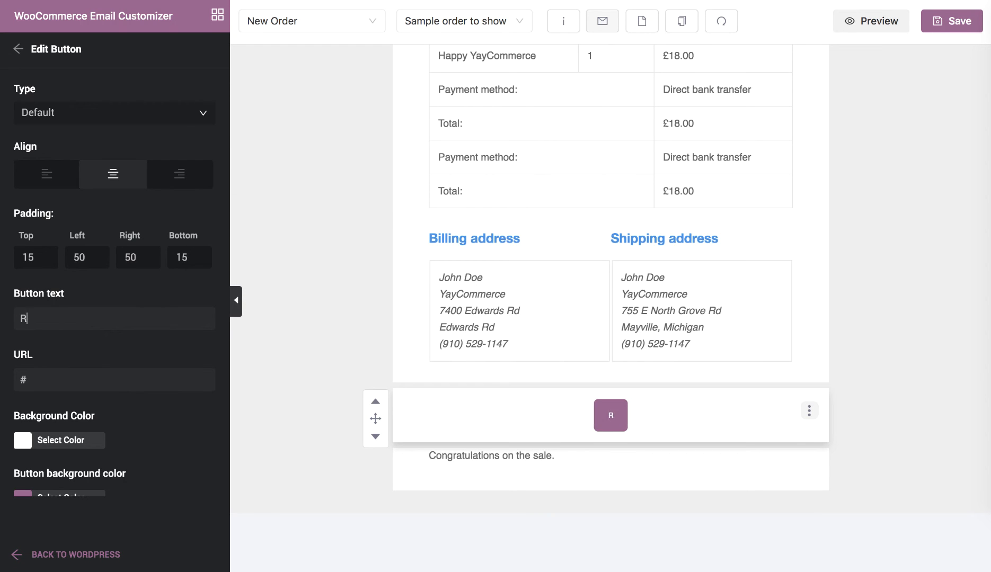
text(edeem Offers)
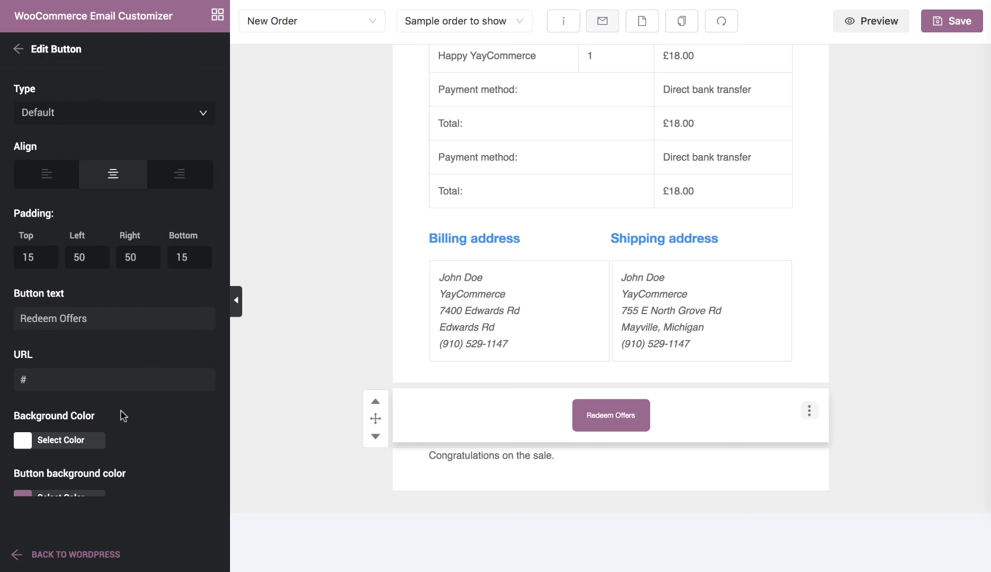
scroll(down, 3)
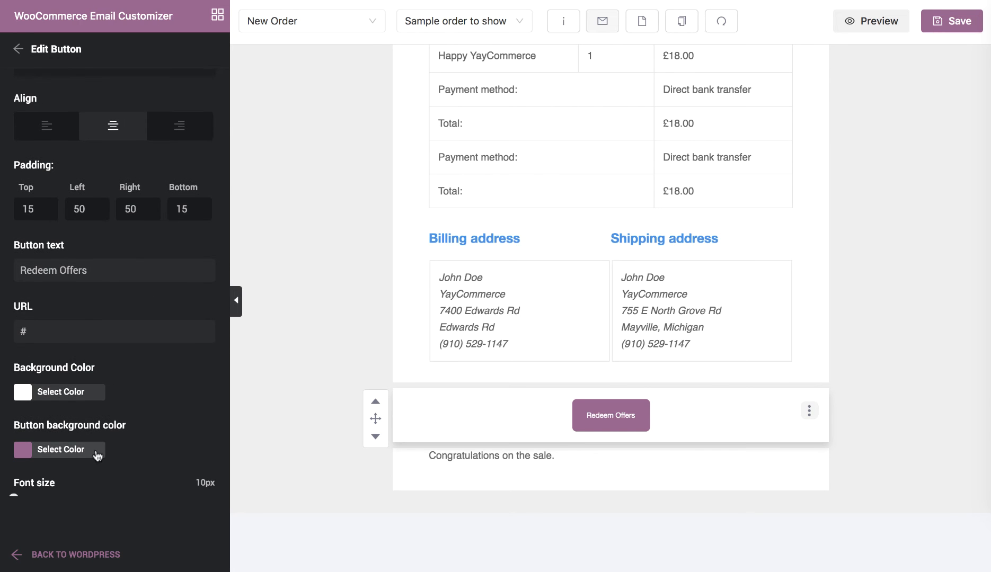
Step: Set the button background to orange (F5A623) and the font size to 15px
click(60, 450)
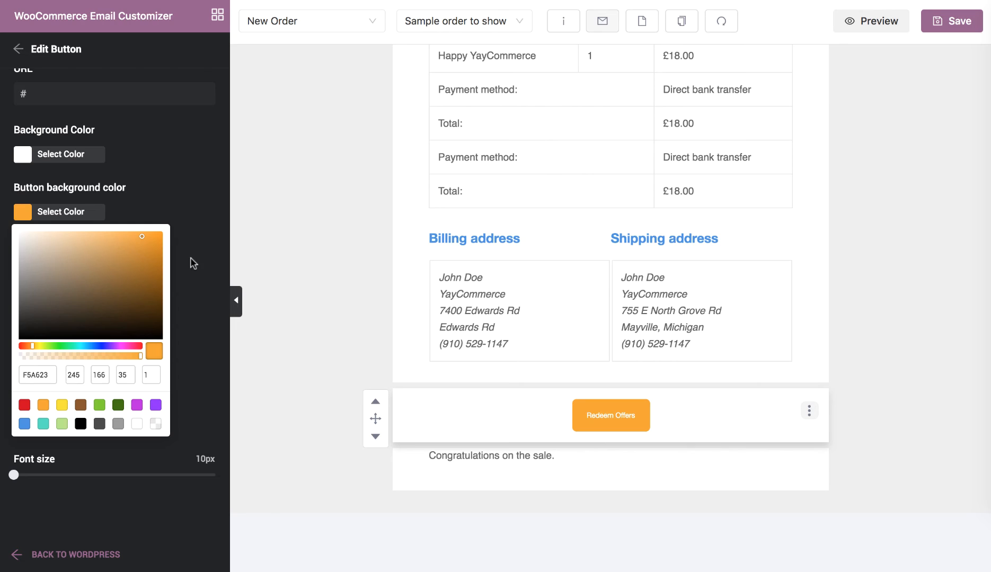
click(61, 212)
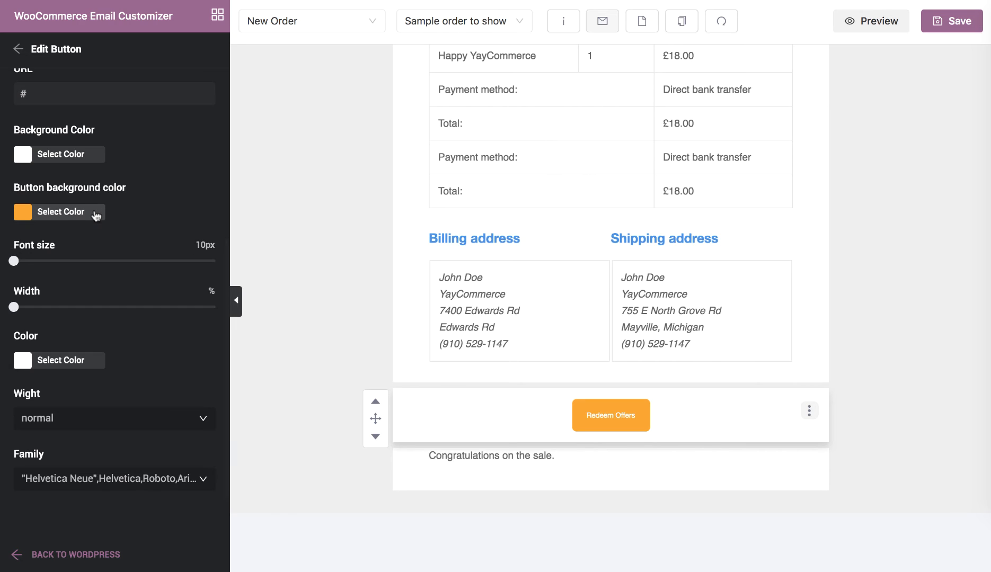
drag(11, 261, 28, 260)
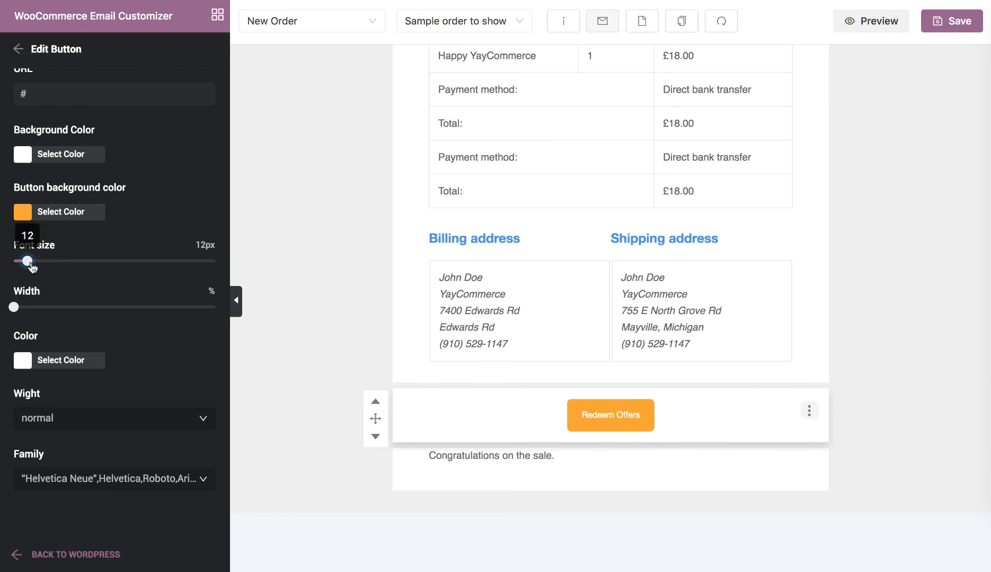
drag(25, 261, 46, 261)
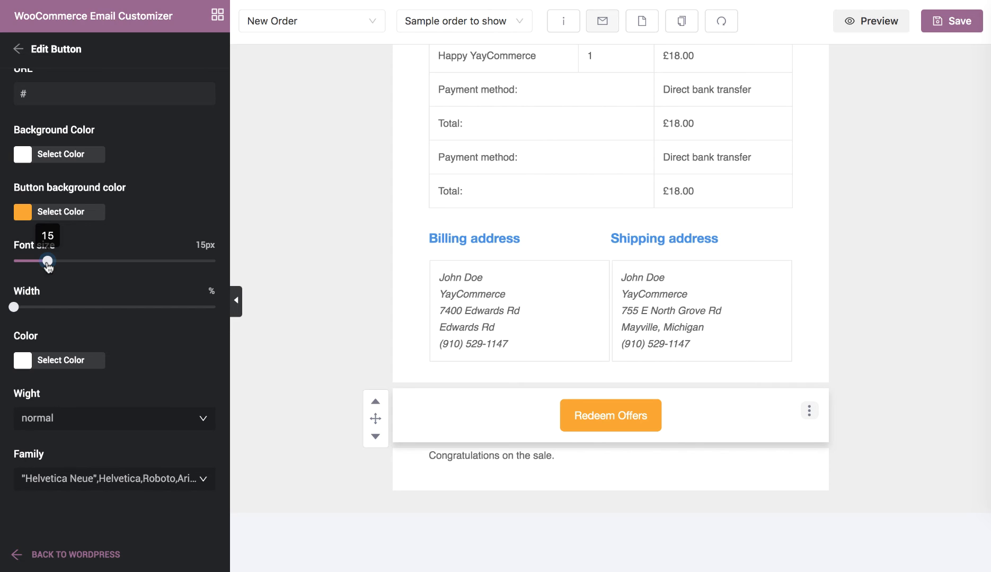
drag(10, 308, 70, 310)
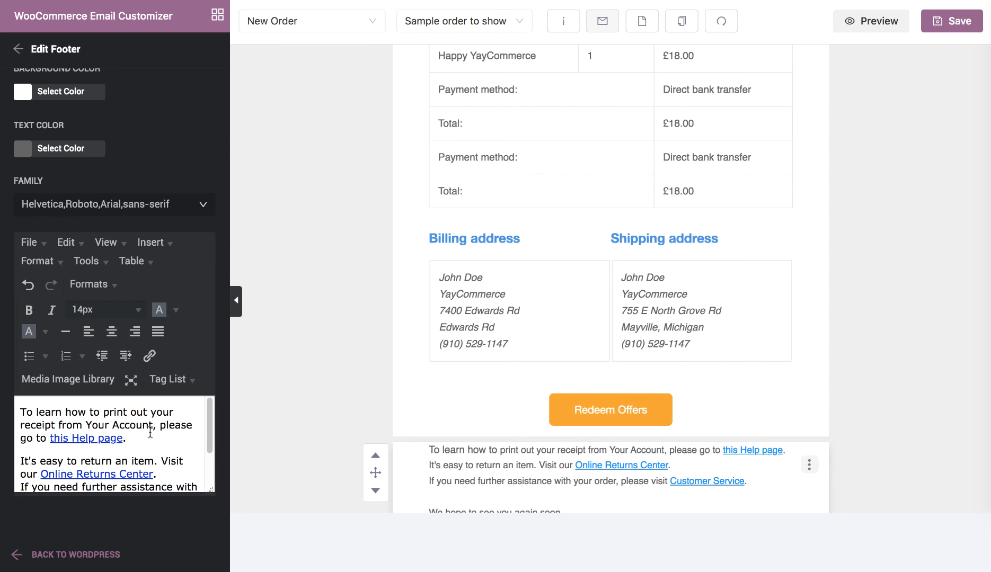
Step: Add a 'Yay!' line after 'We hope to see you again soon.' in the footer
scroll(down, 3)
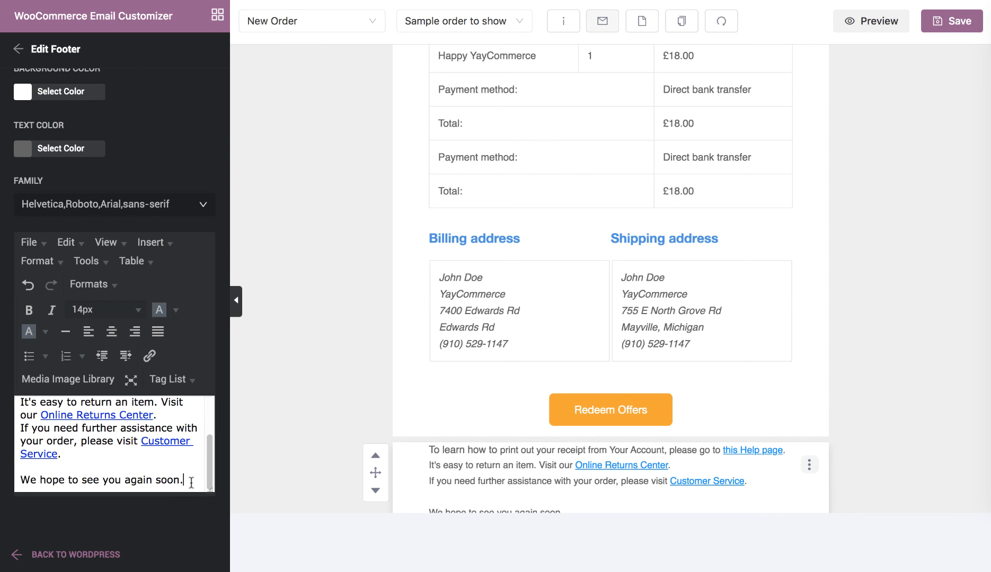
text(Yay!)
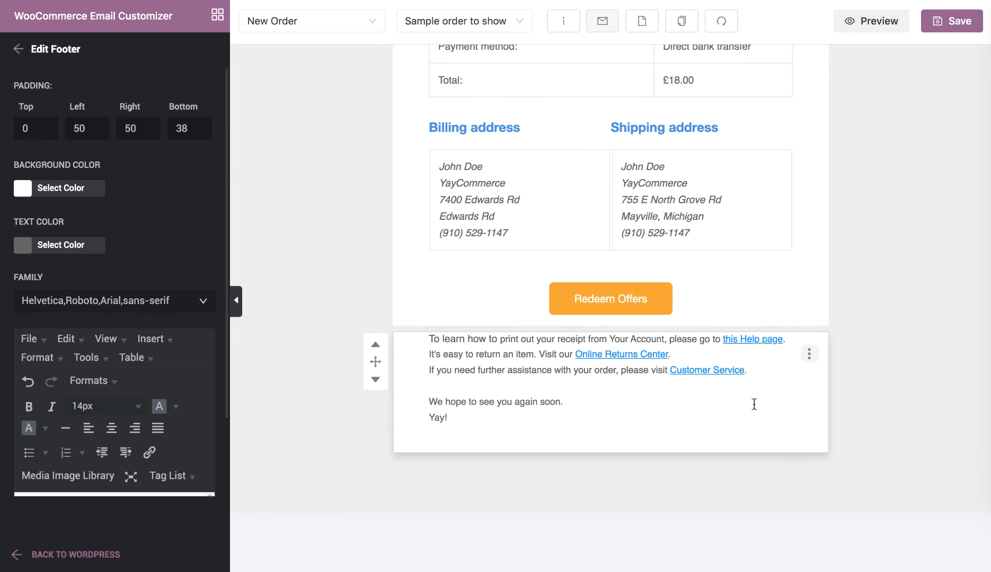
click(25, 129)
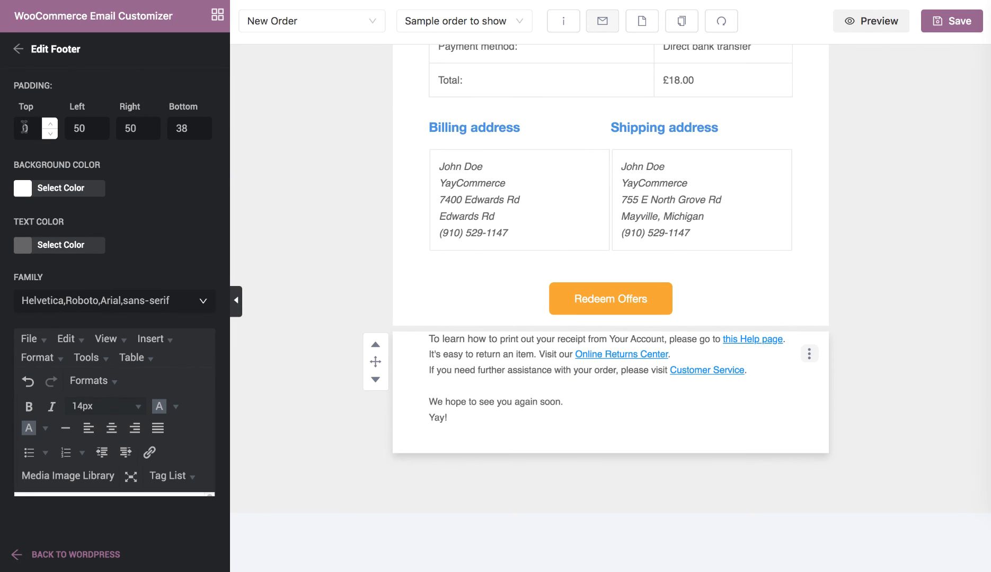
click(17, 49)
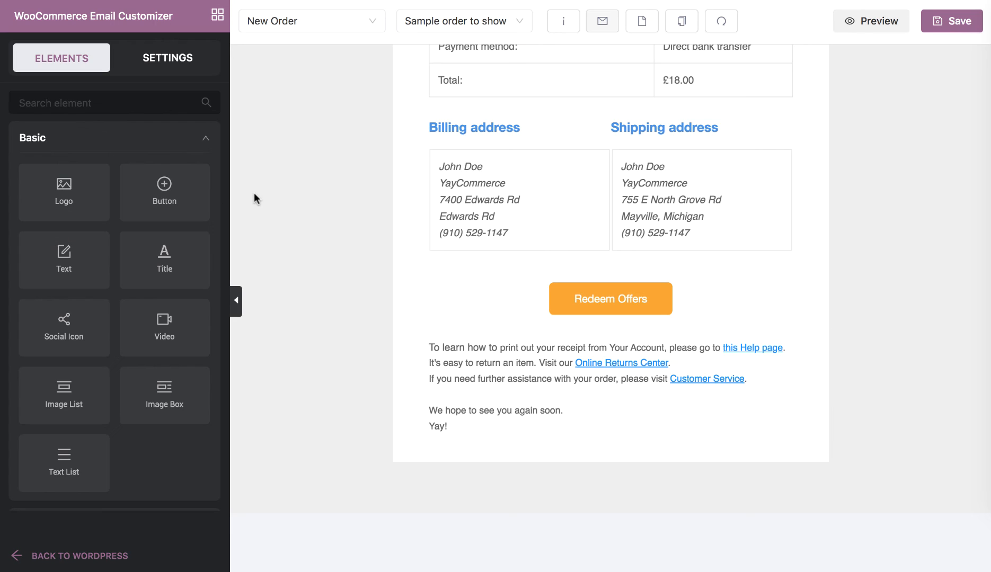
mouse_move(883, 317)
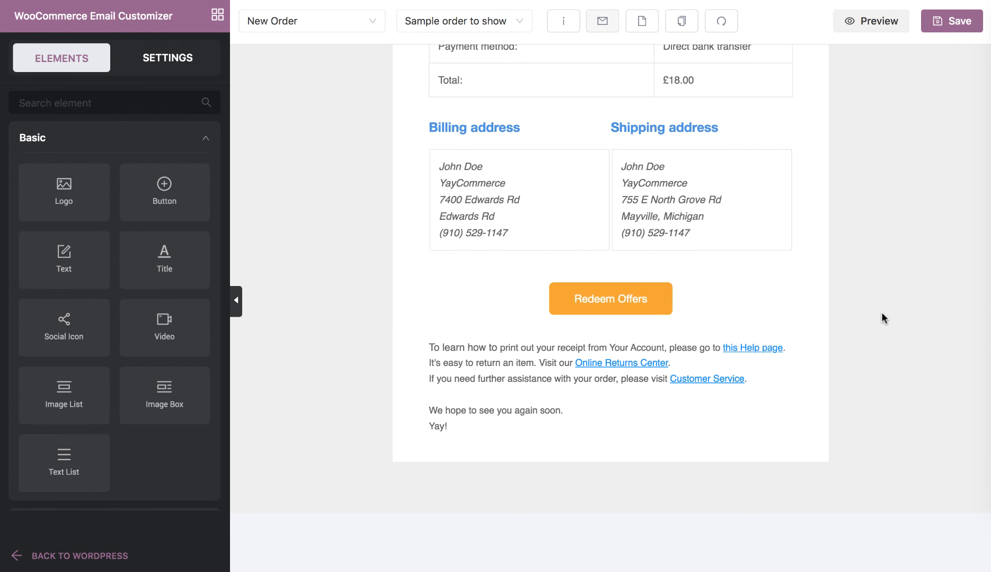
Step: Scroll the preview to the top and save the New Order template
scroll(up, 3)
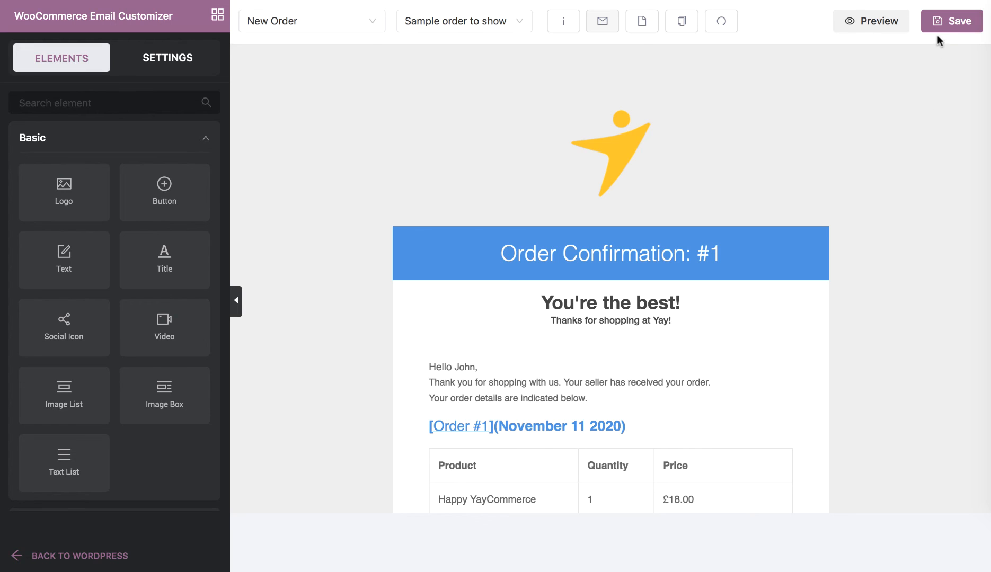
click(959, 21)
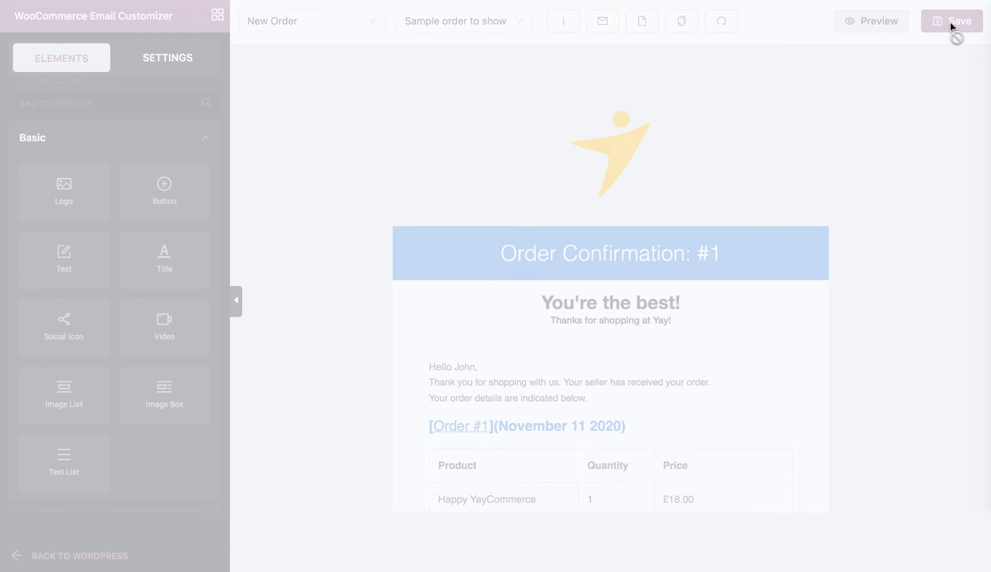
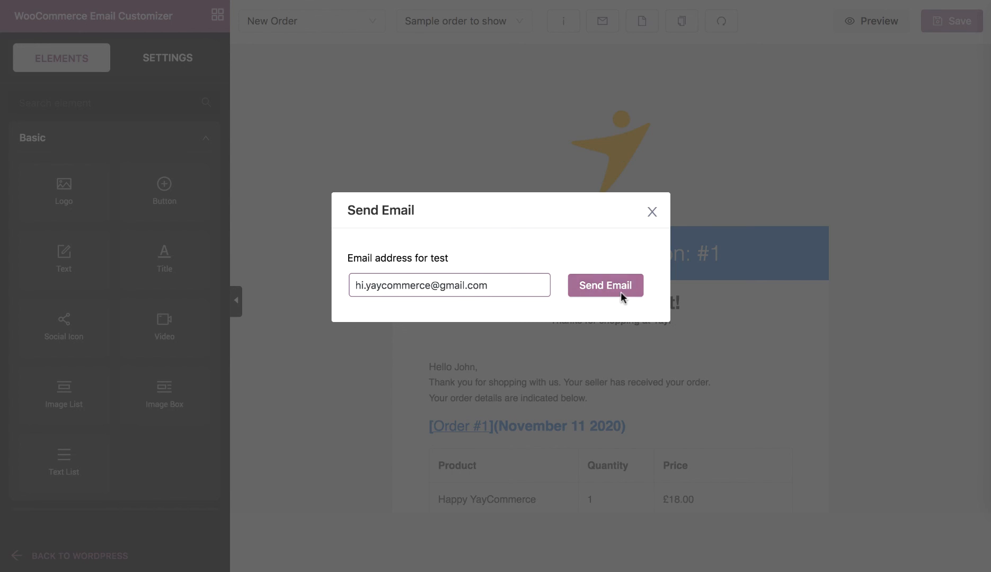
click(605, 285)
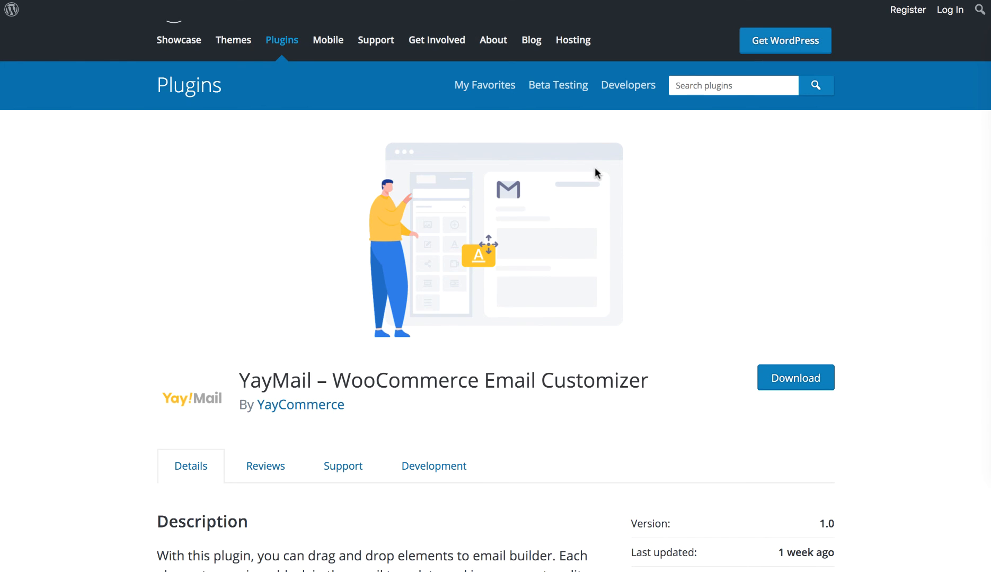
Step: Download the YayMail plugin as yaymail.zip from its WordPress.org page
click(794, 378)
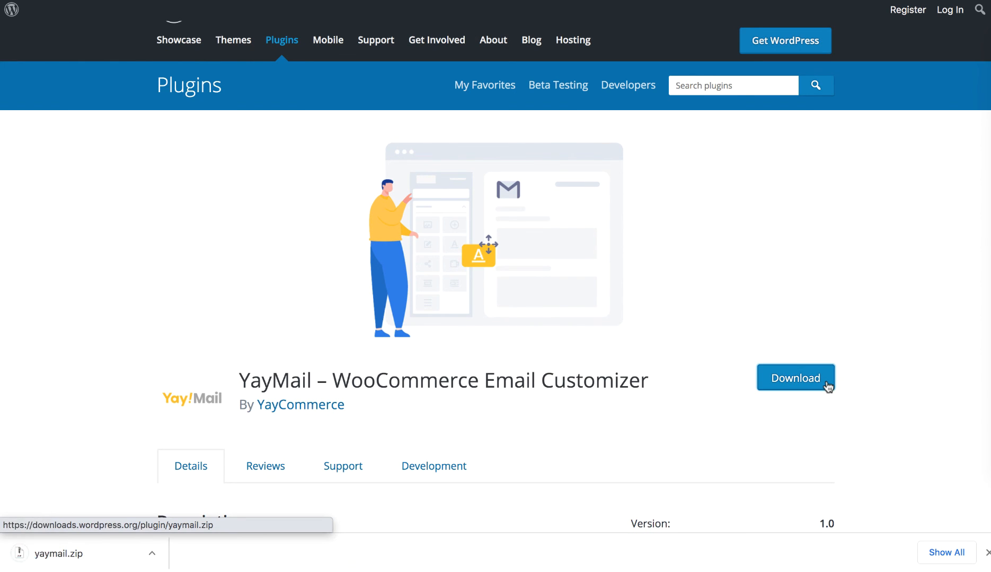